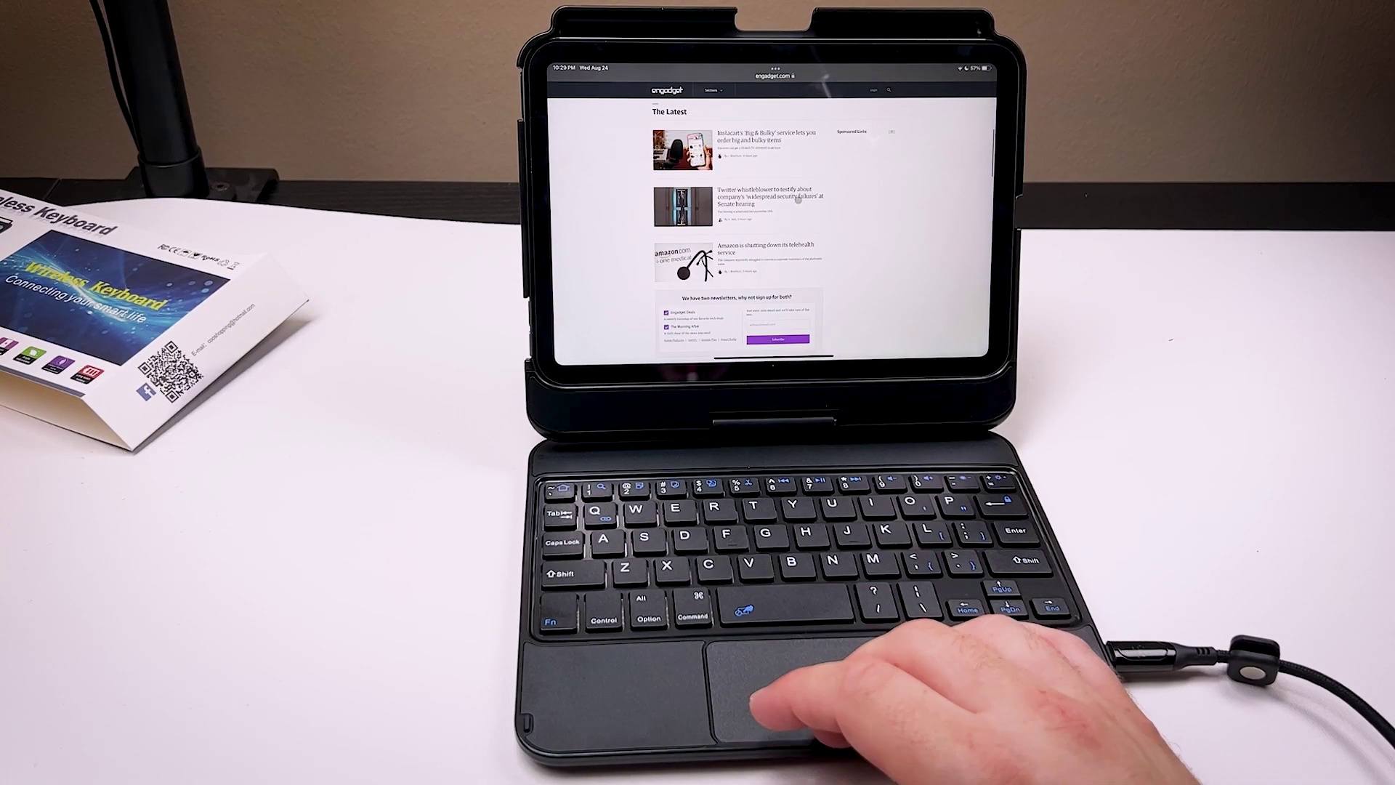
pyautogui.scroll(-3)
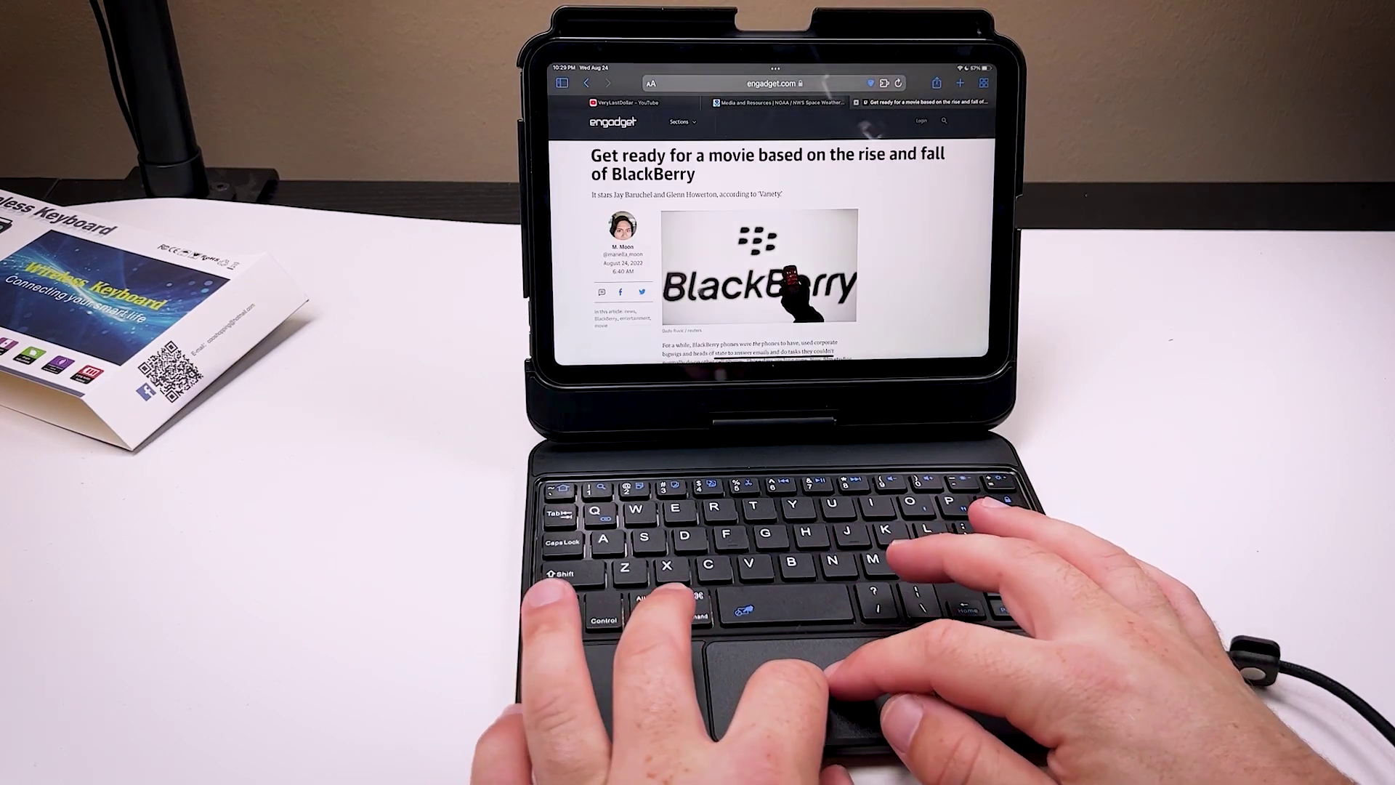
pyautogui.scroll(-3)
pyautogui.write('typing')
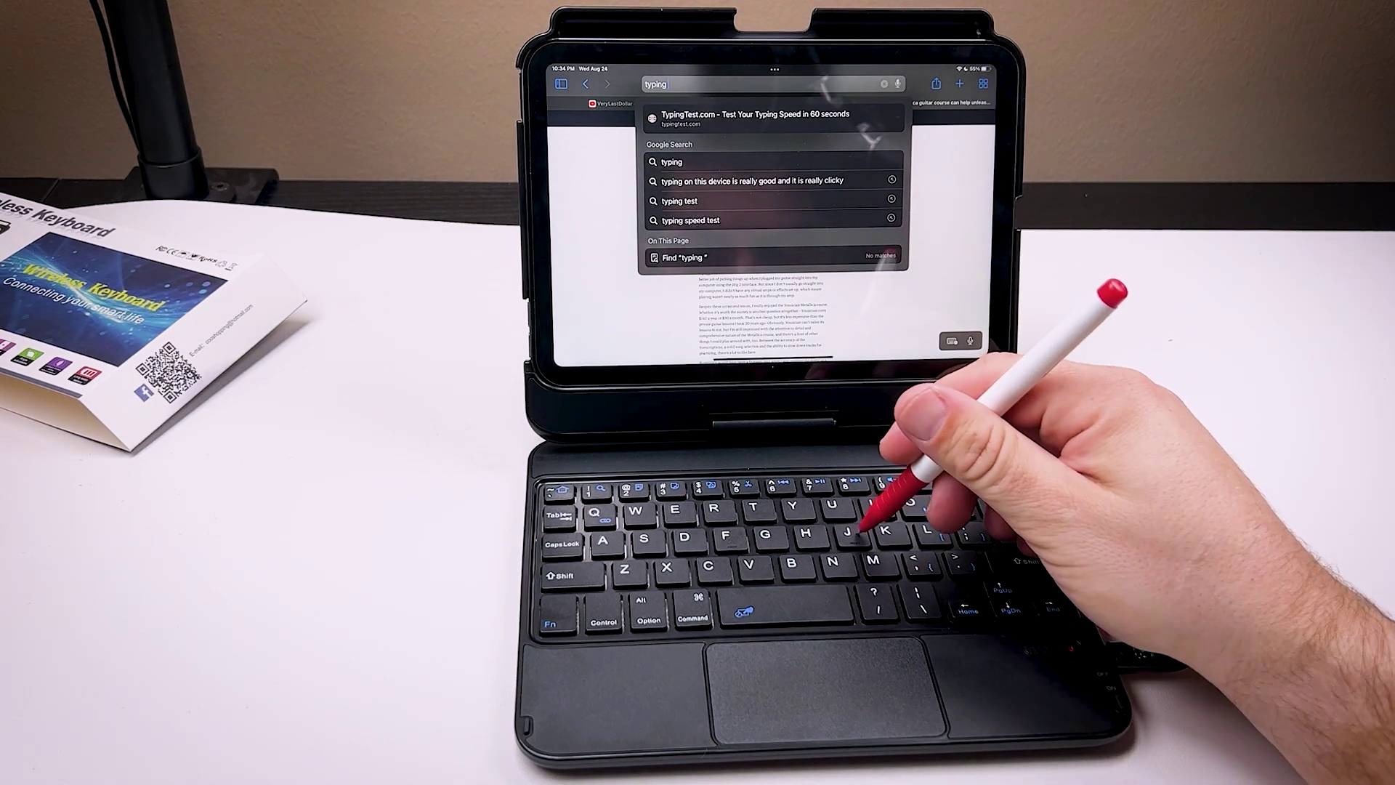
pyautogui.write('jjhhgbhbbghh')
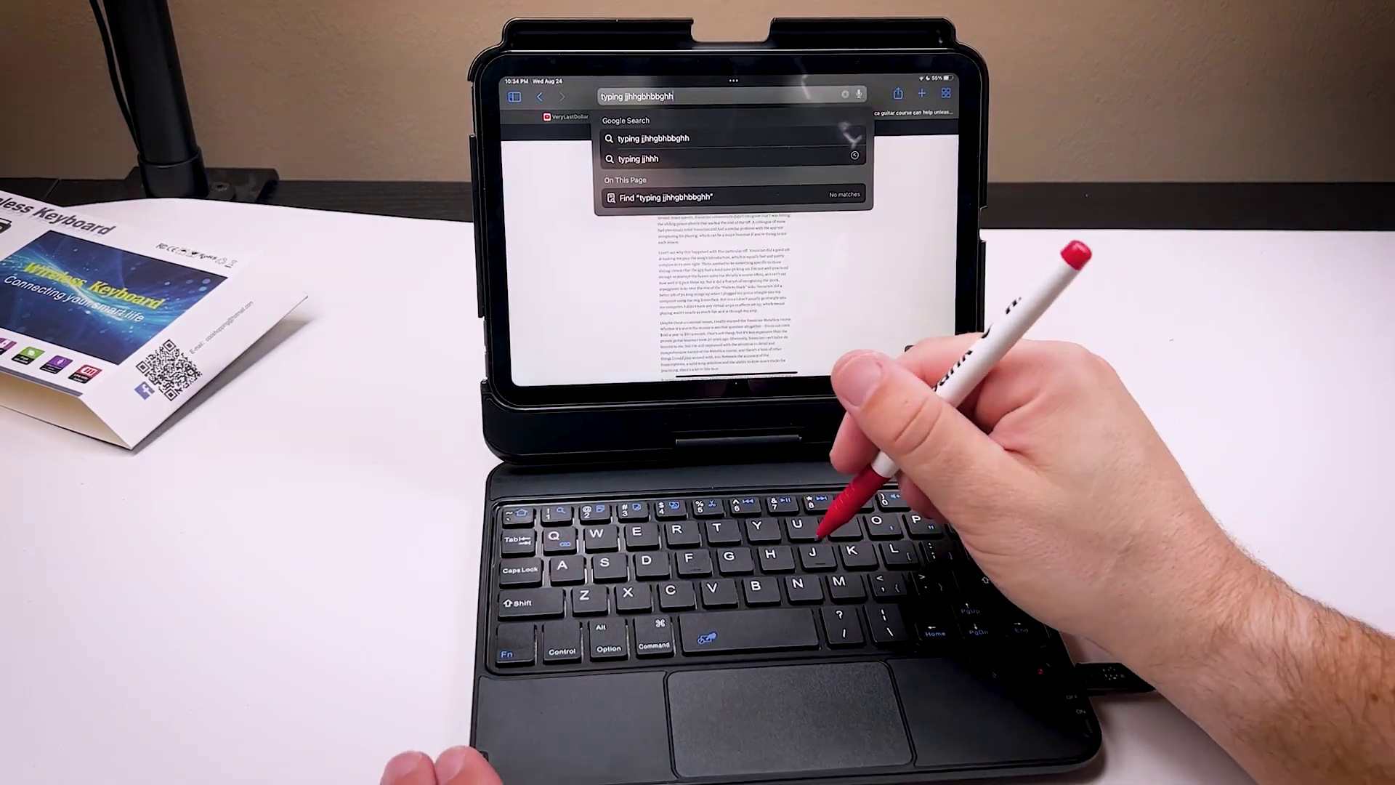